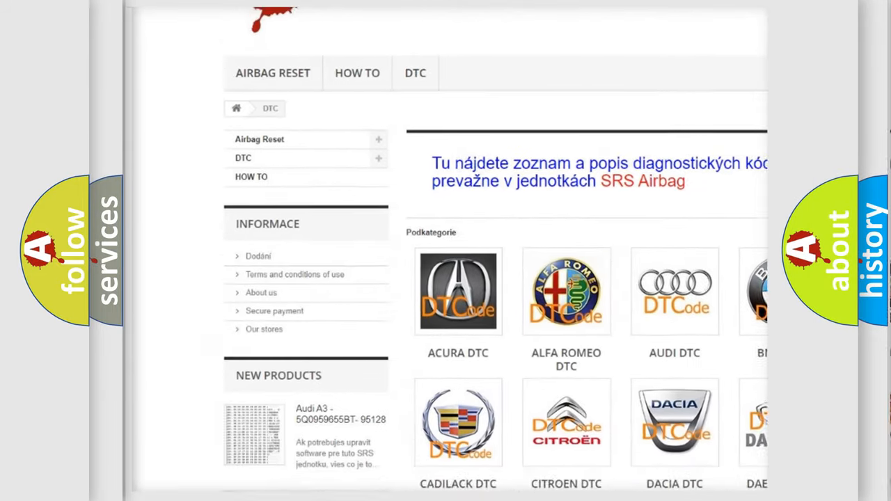
scroll("down", 3)
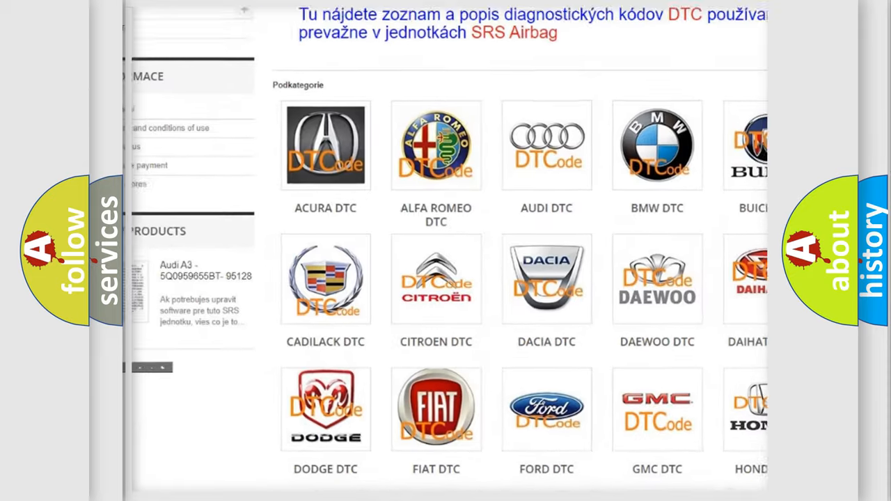
scroll("down", 3)
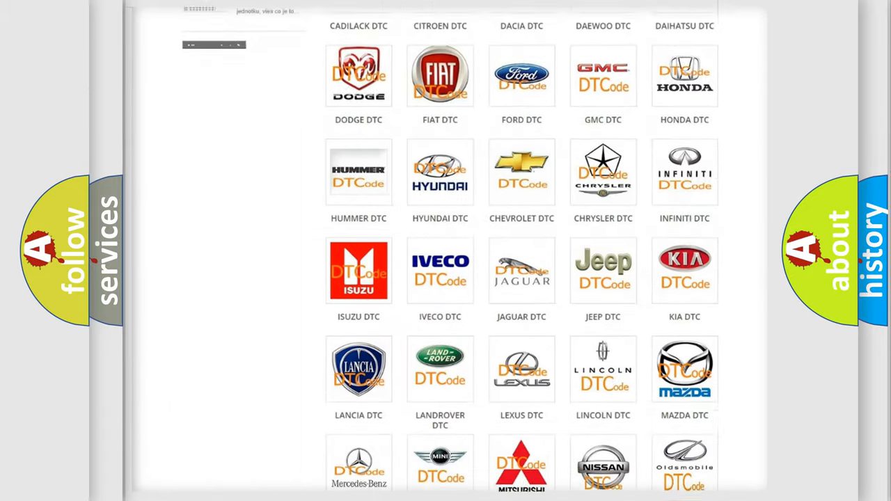
scroll("down", 3)
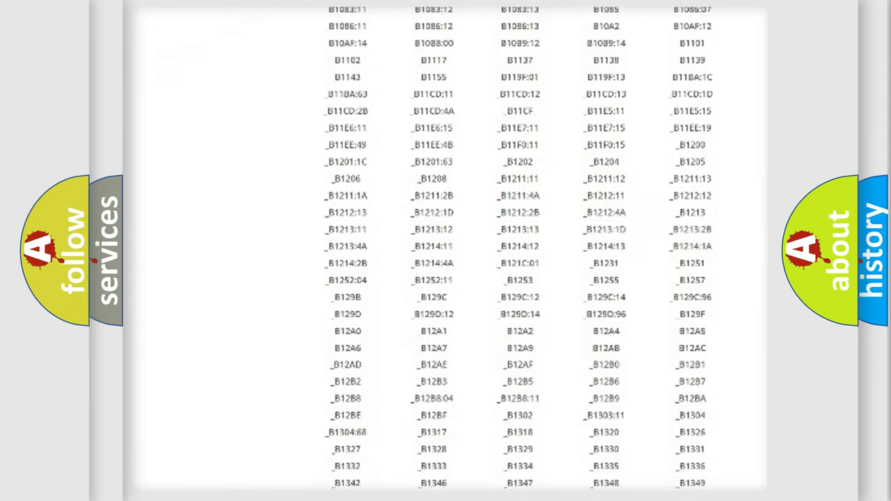
scroll("down", 3)
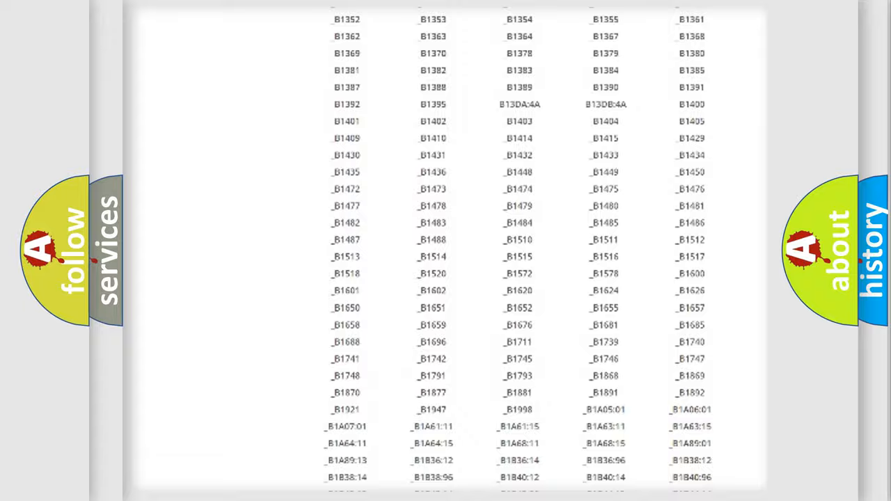